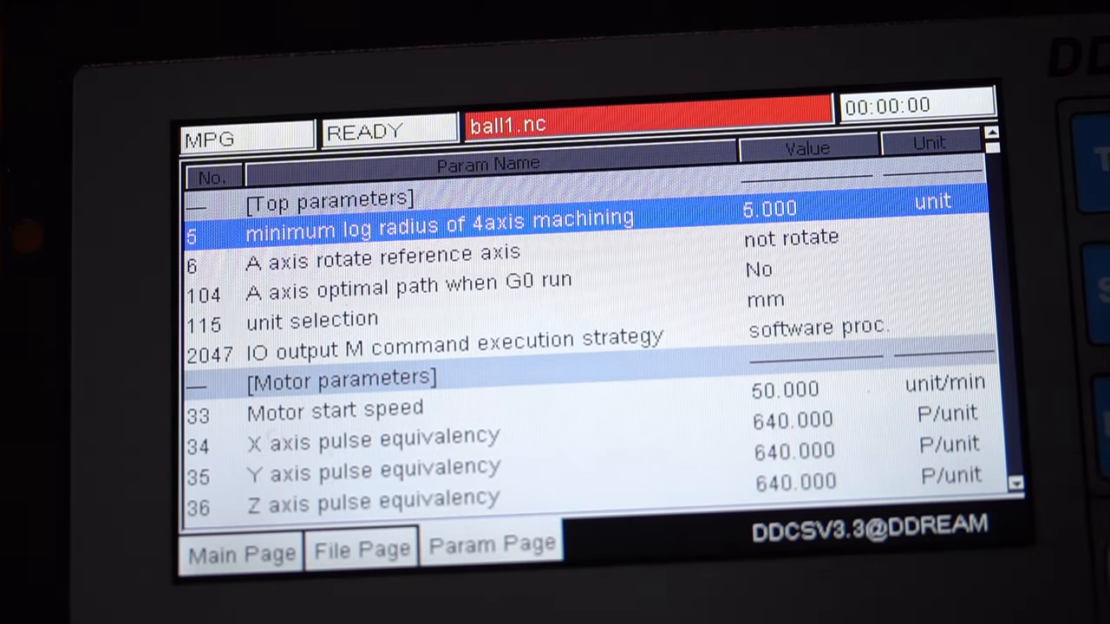
scroll(down, 3)
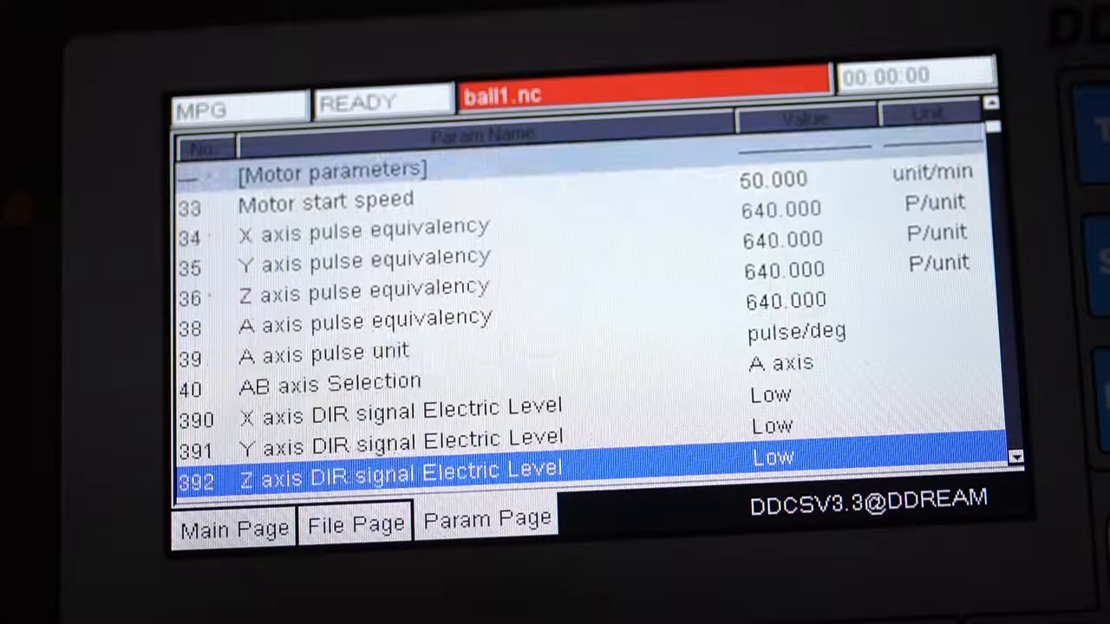
scroll(down, 3)
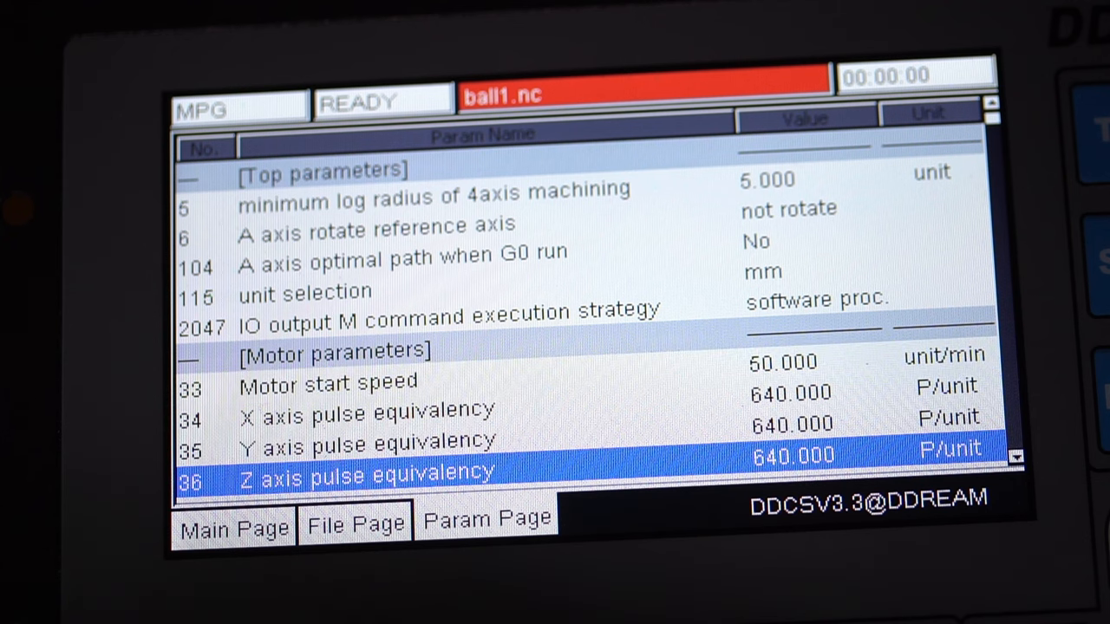
scroll(down, 3)
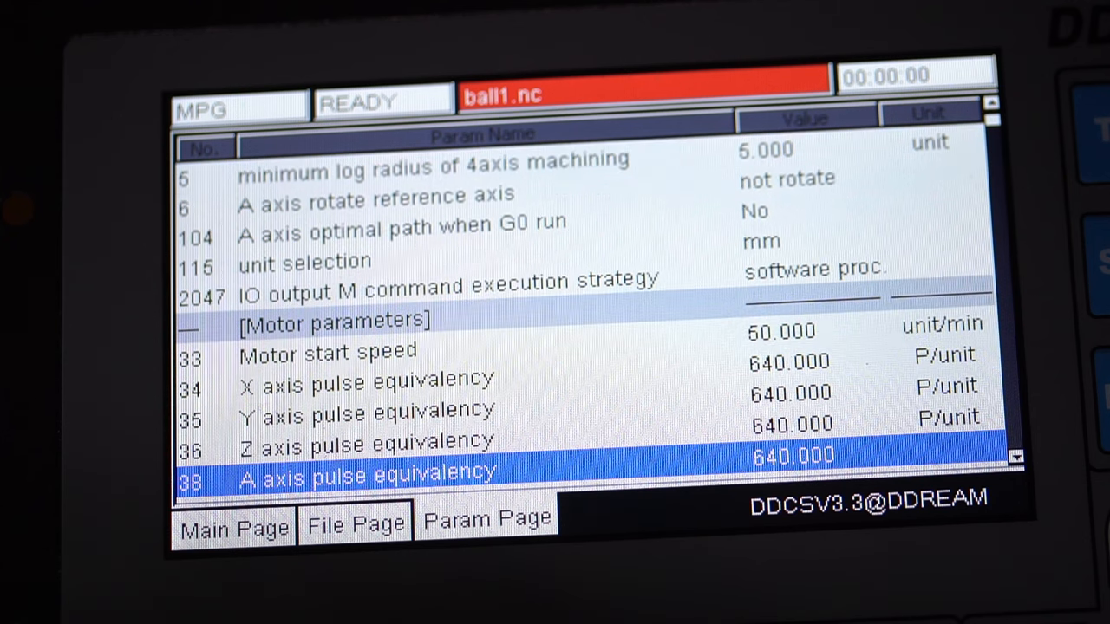
scroll(down, 3)
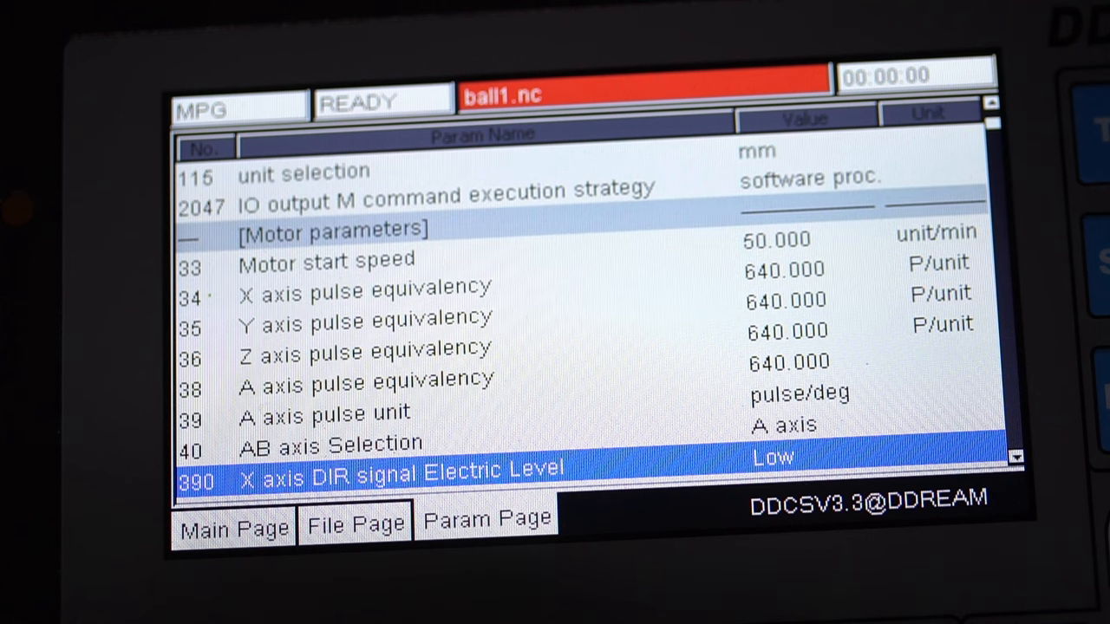
scroll(down, 3)
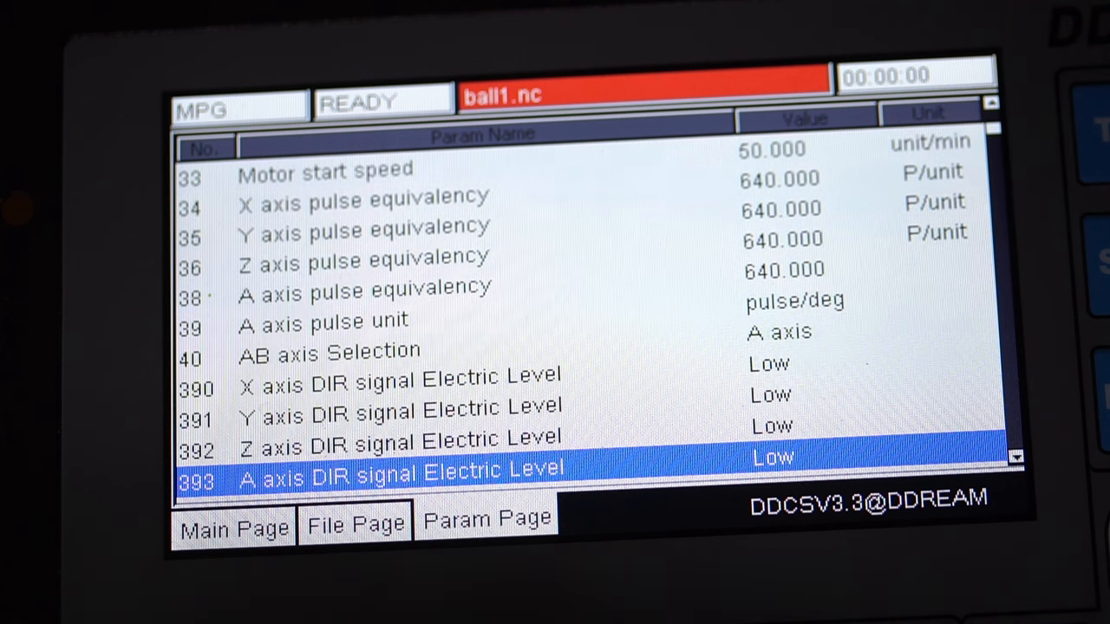
scroll(down, 3)
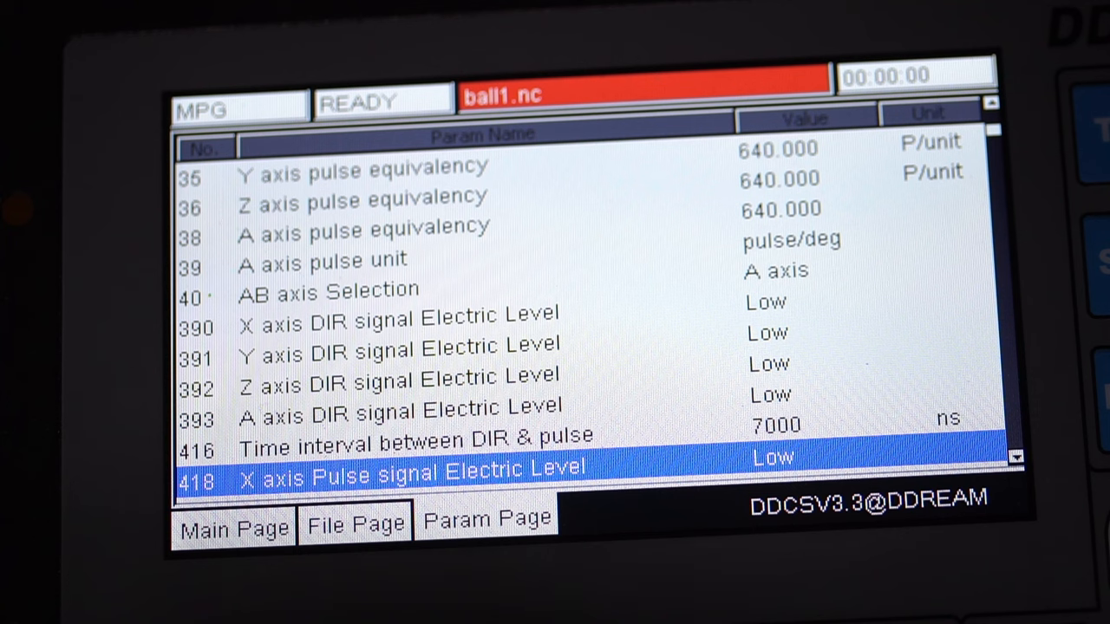
scroll(down, 3)
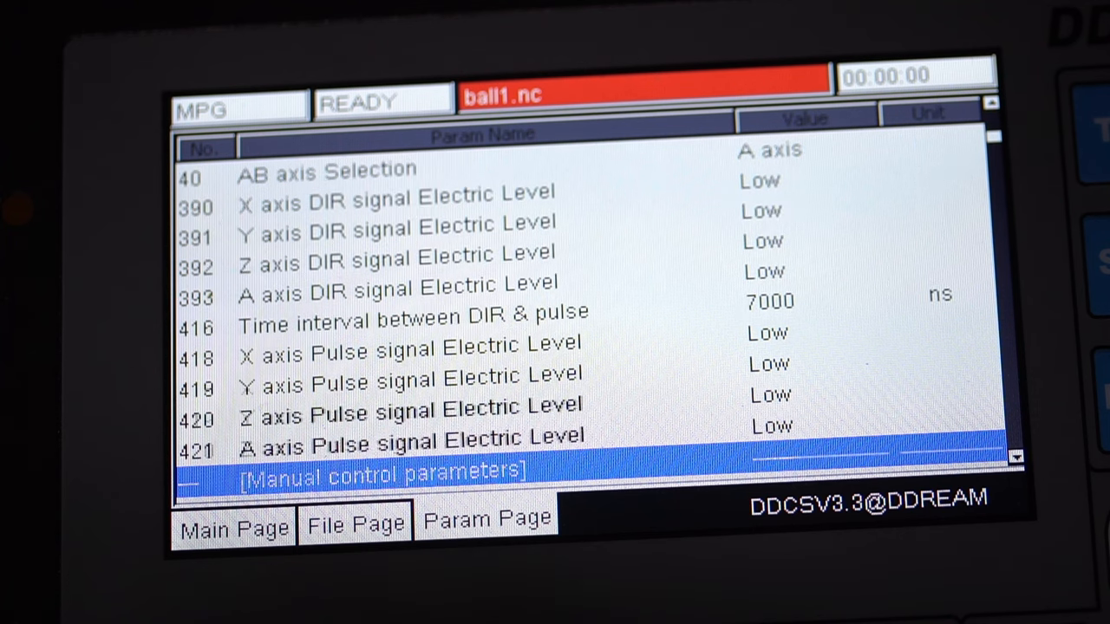
scroll(down, 3)
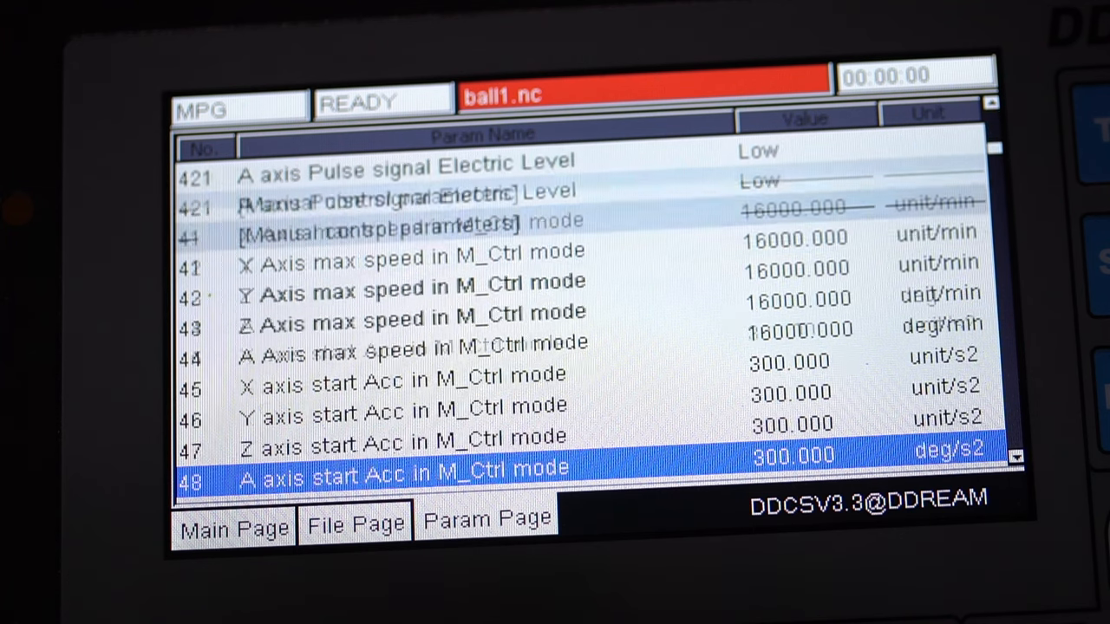
scroll(down, 3)
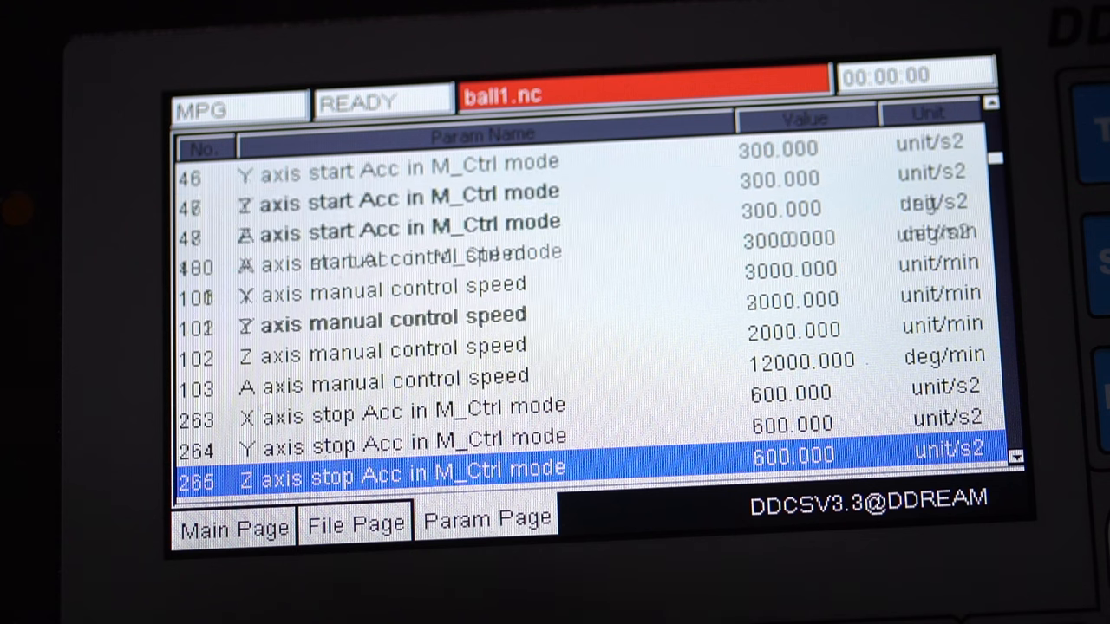
scroll(down, 3)
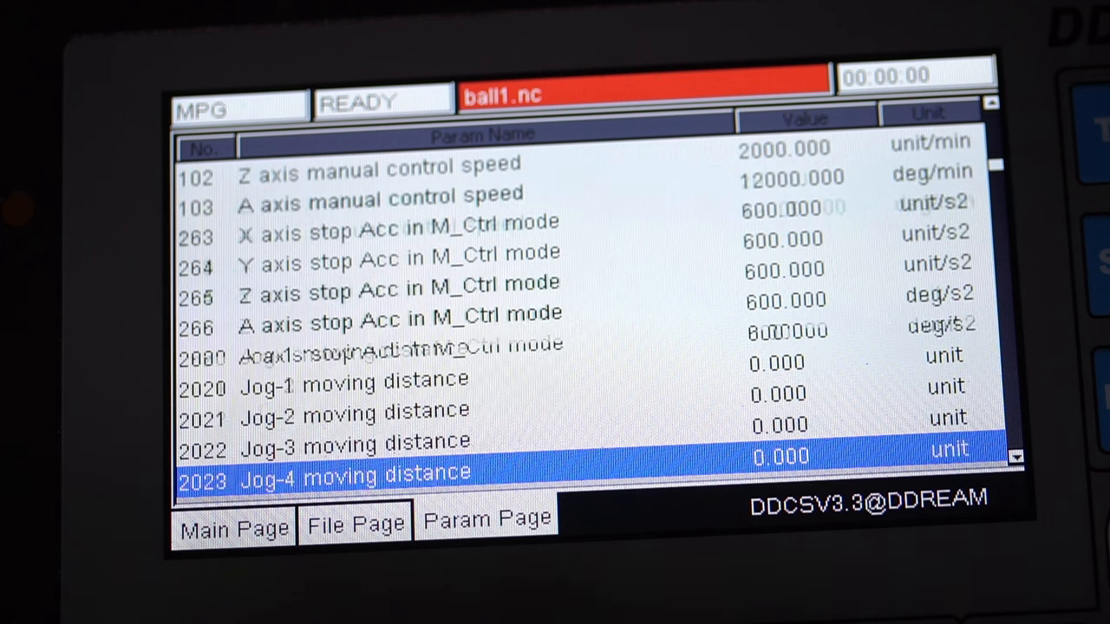
scroll(down, 3)
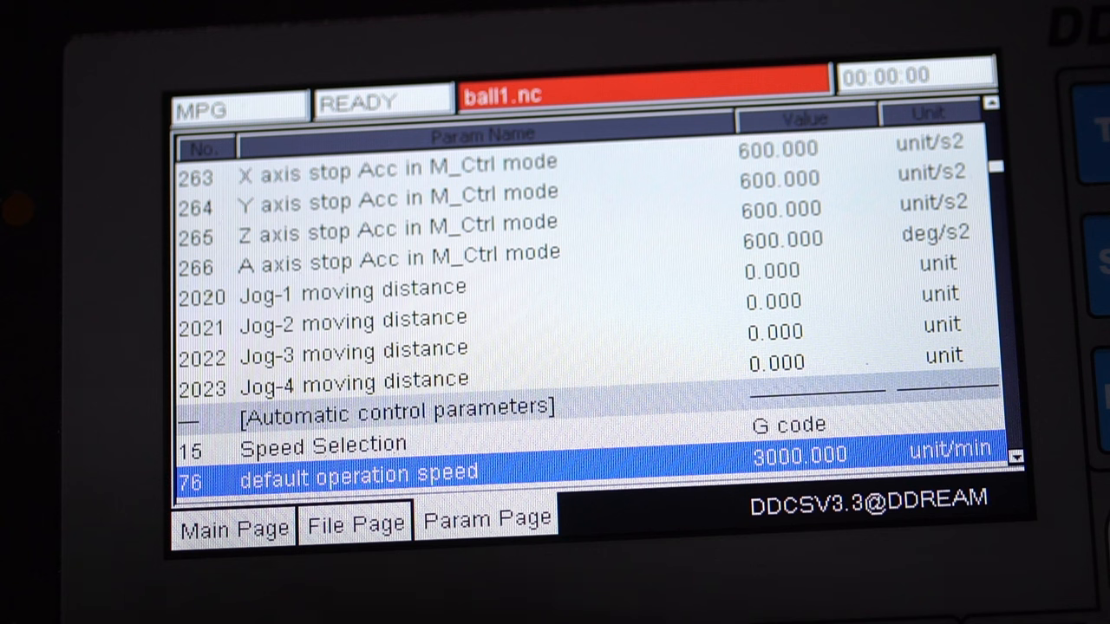
scroll(down, 3)
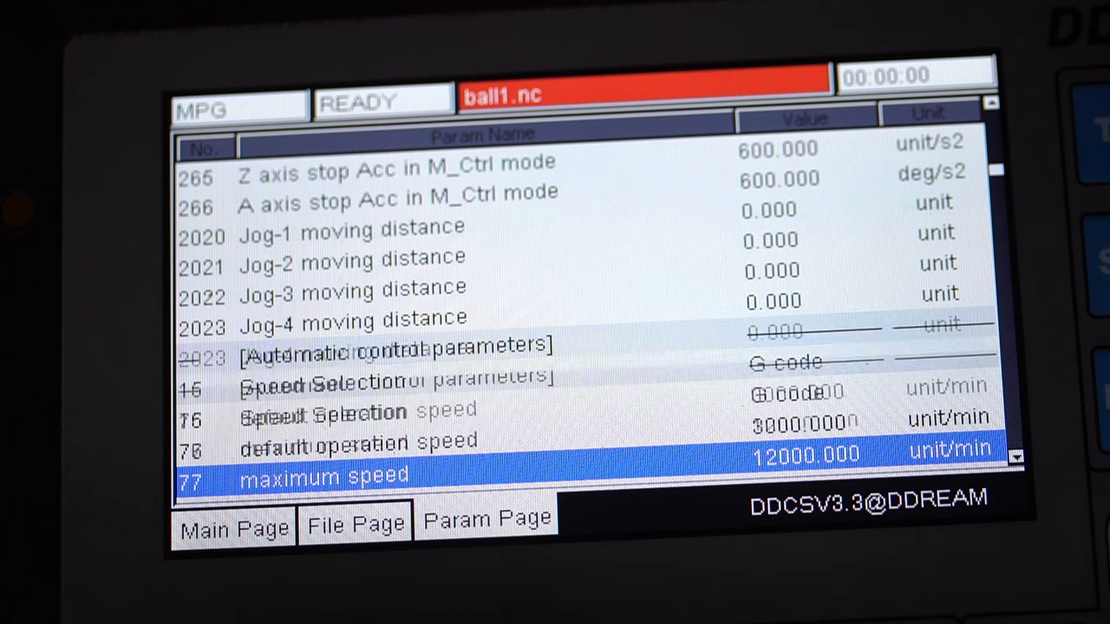
scroll(down, 3)
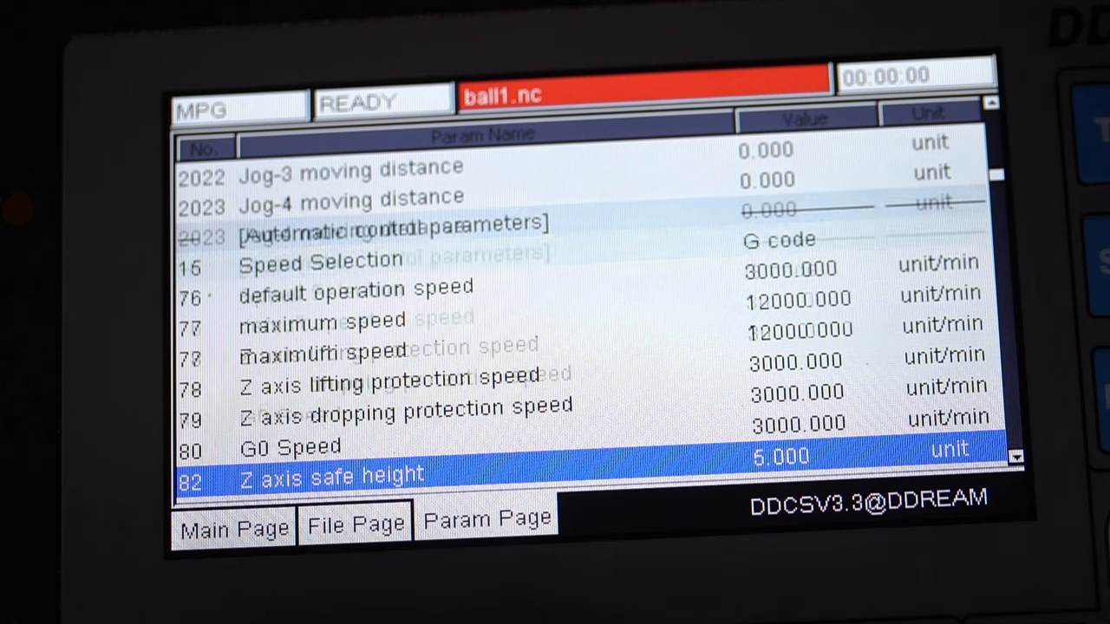
scroll(down, 3)
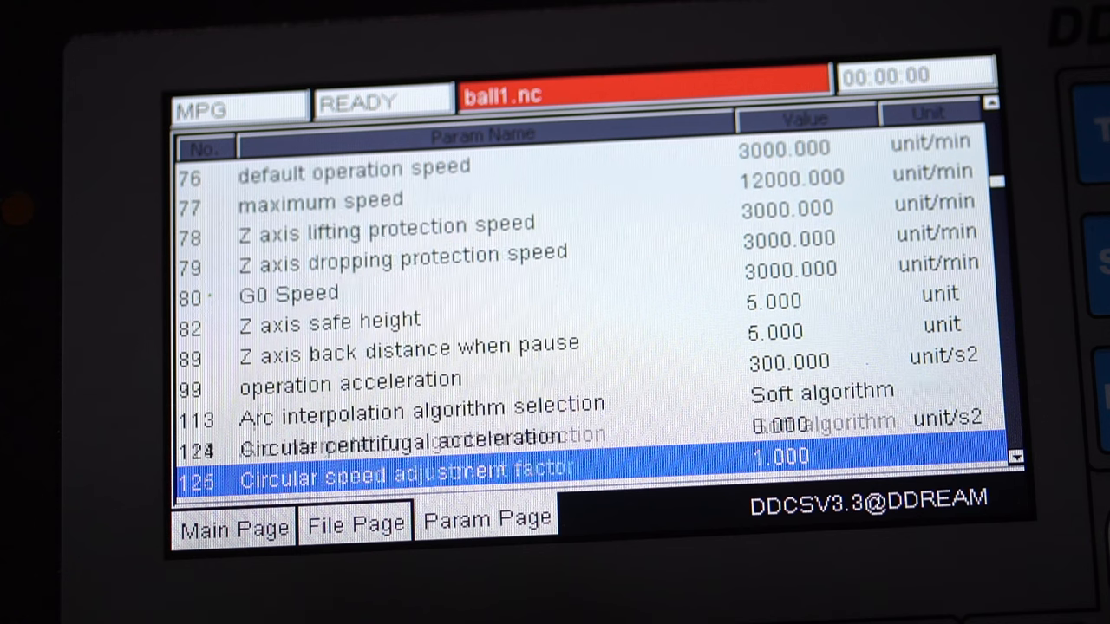
scroll(down, 3)
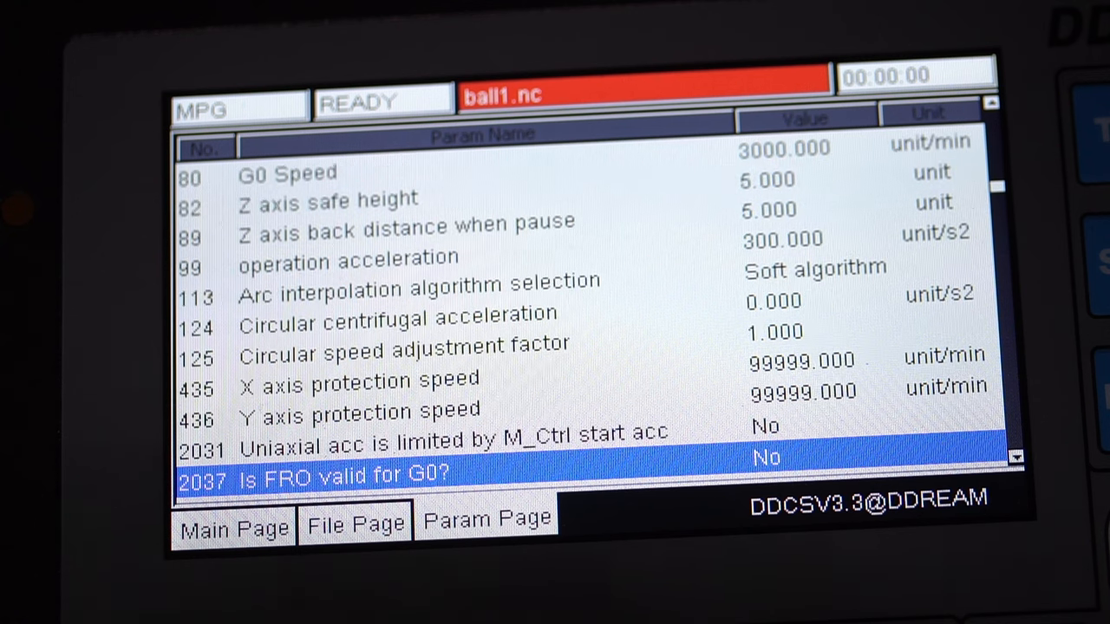
scroll(down, 3)
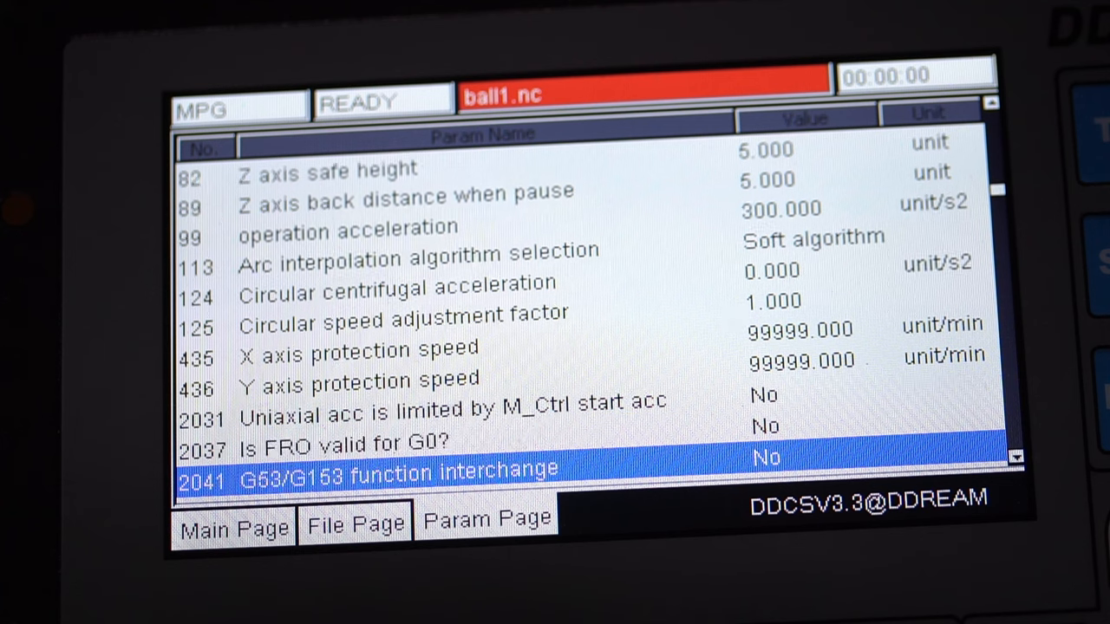
scroll(down, 3)
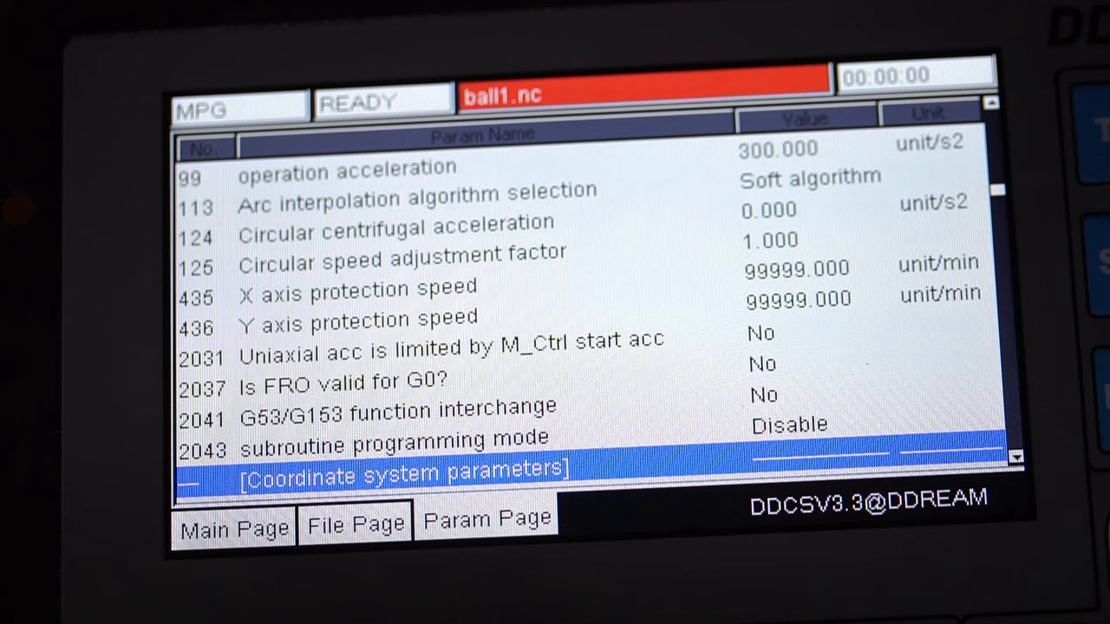
scroll(down, 3)
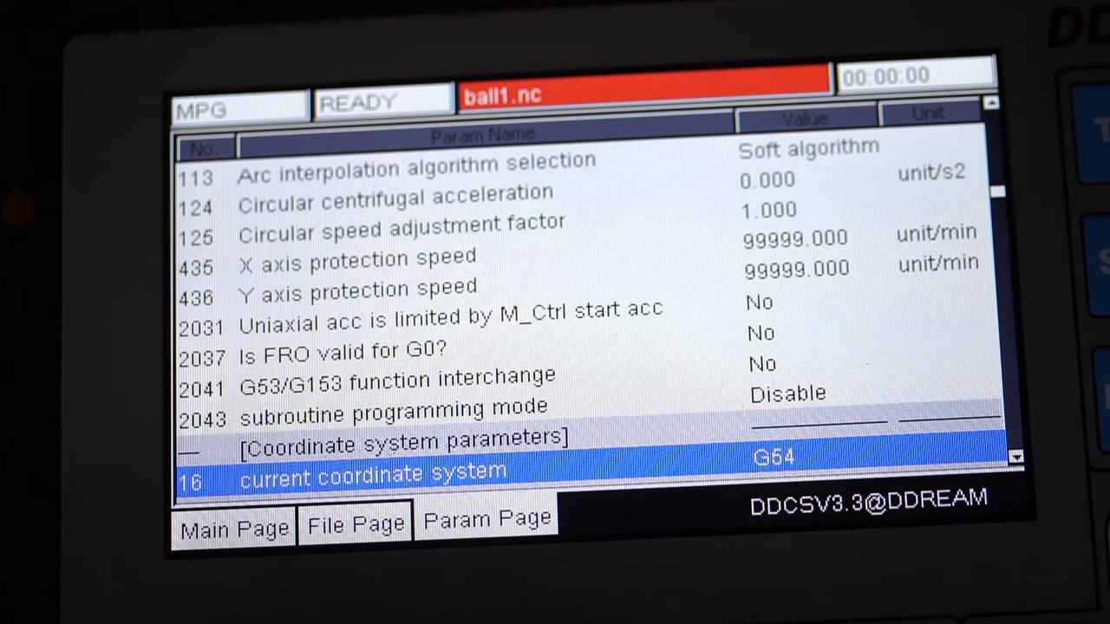
scroll(down, 3)
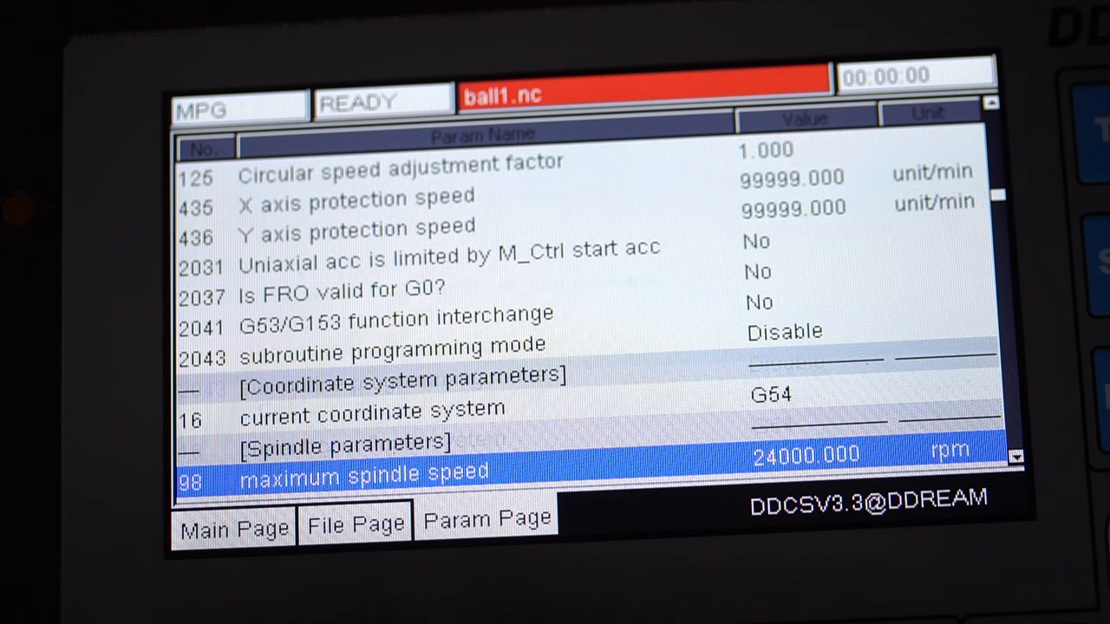
scroll(down, 3)
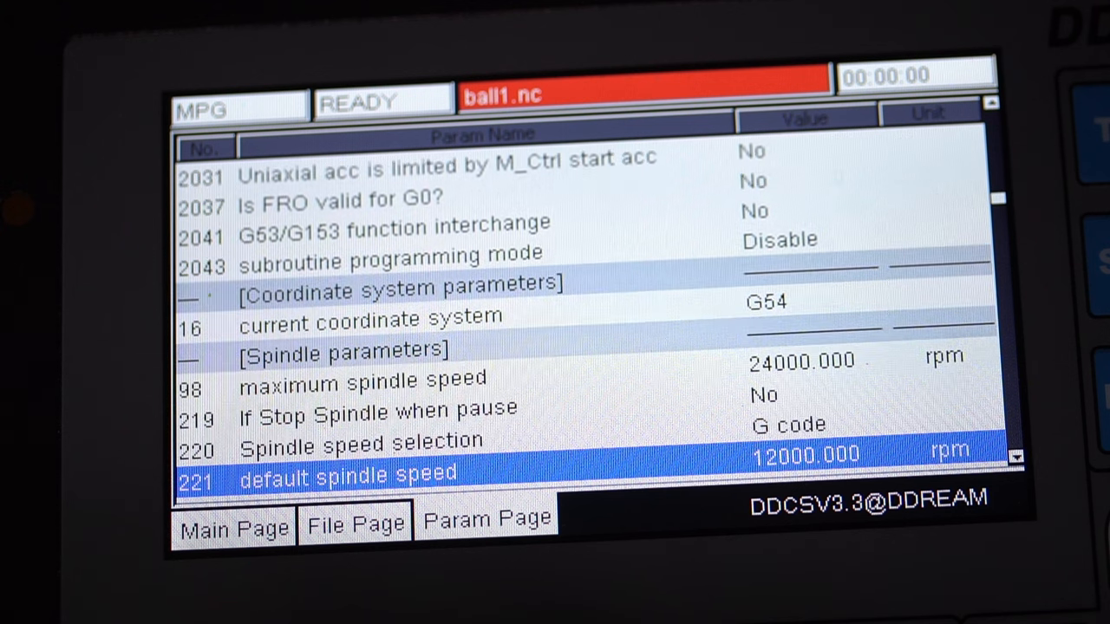
scroll(down, 3)
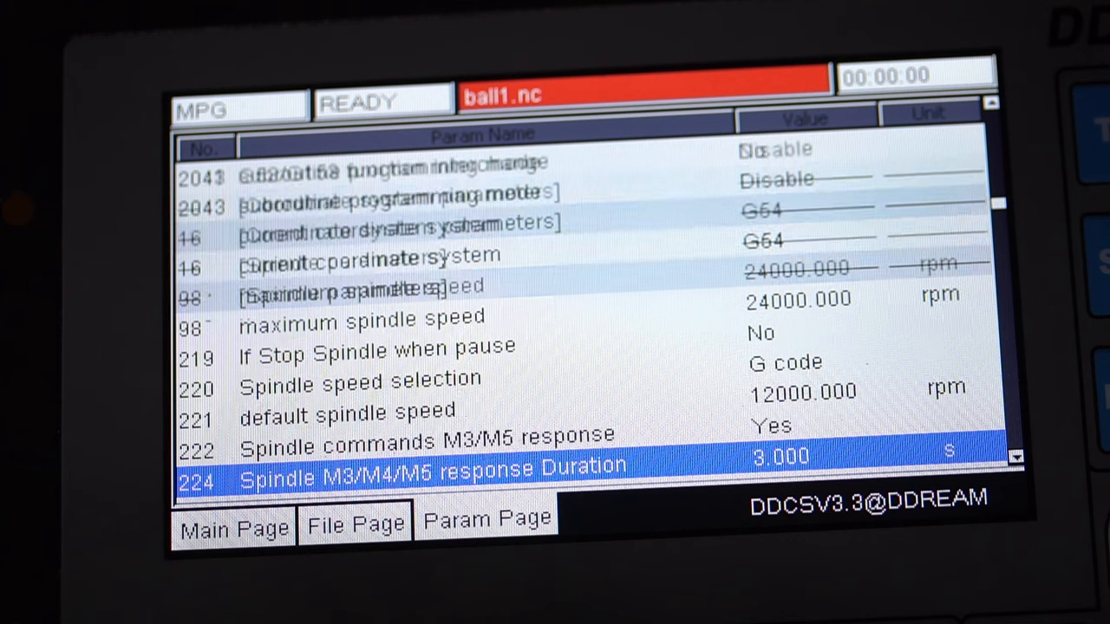
scroll(down, 3)
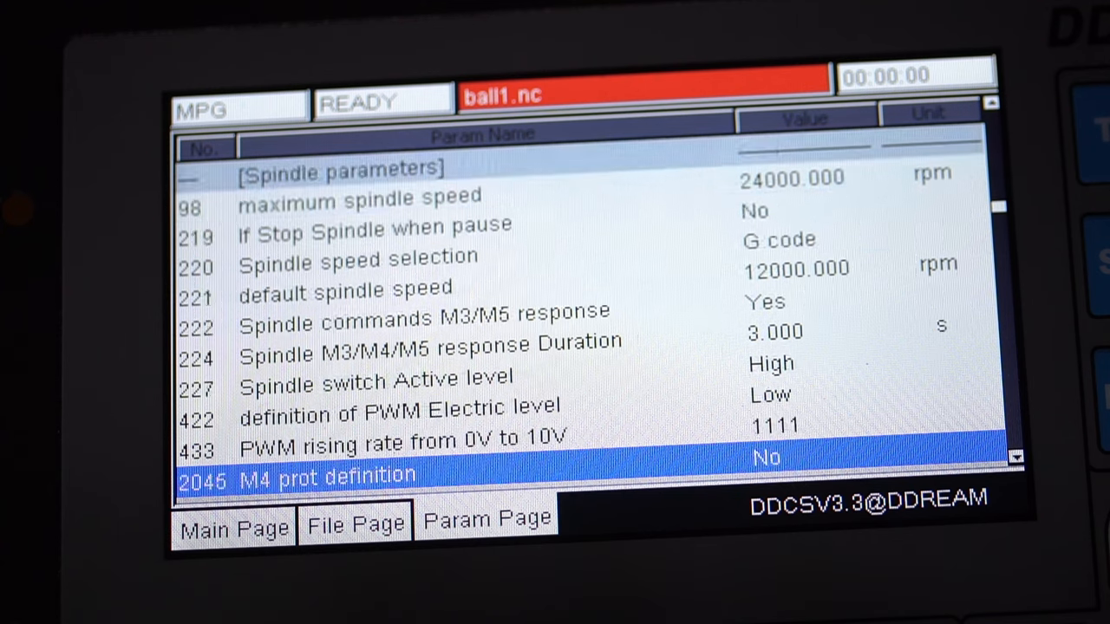
scroll(down, 3)
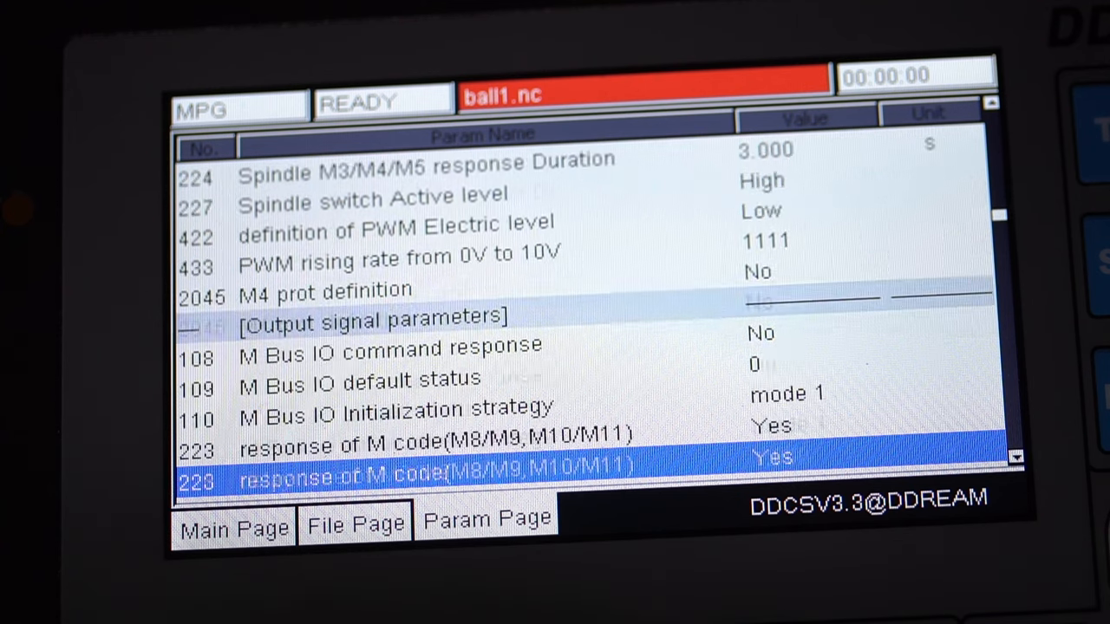
scroll(down, 3)
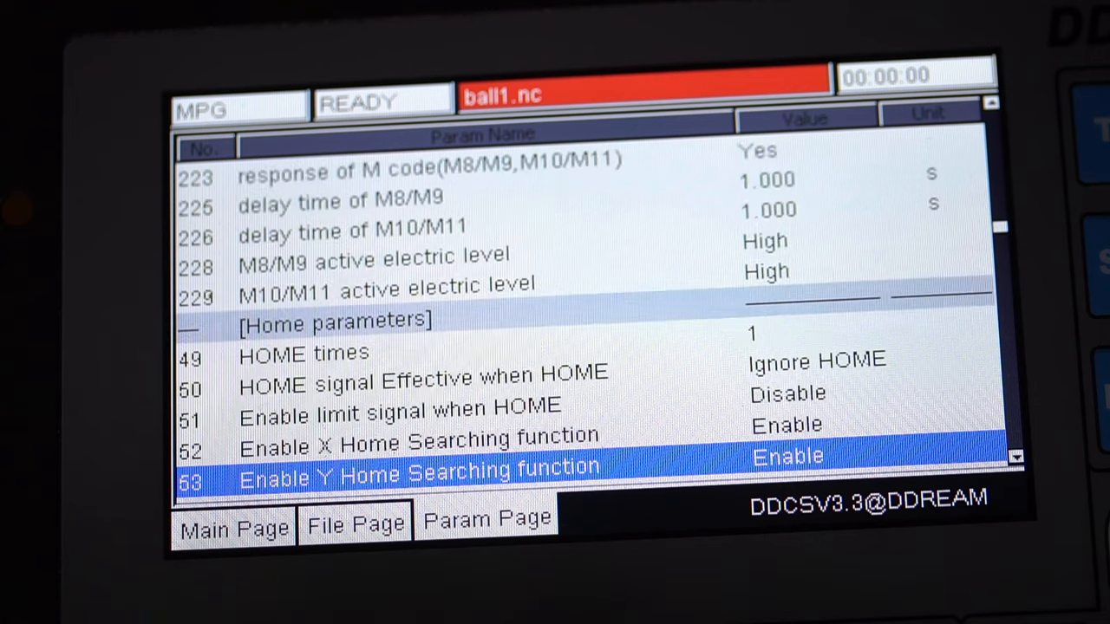
scroll(down, 3)
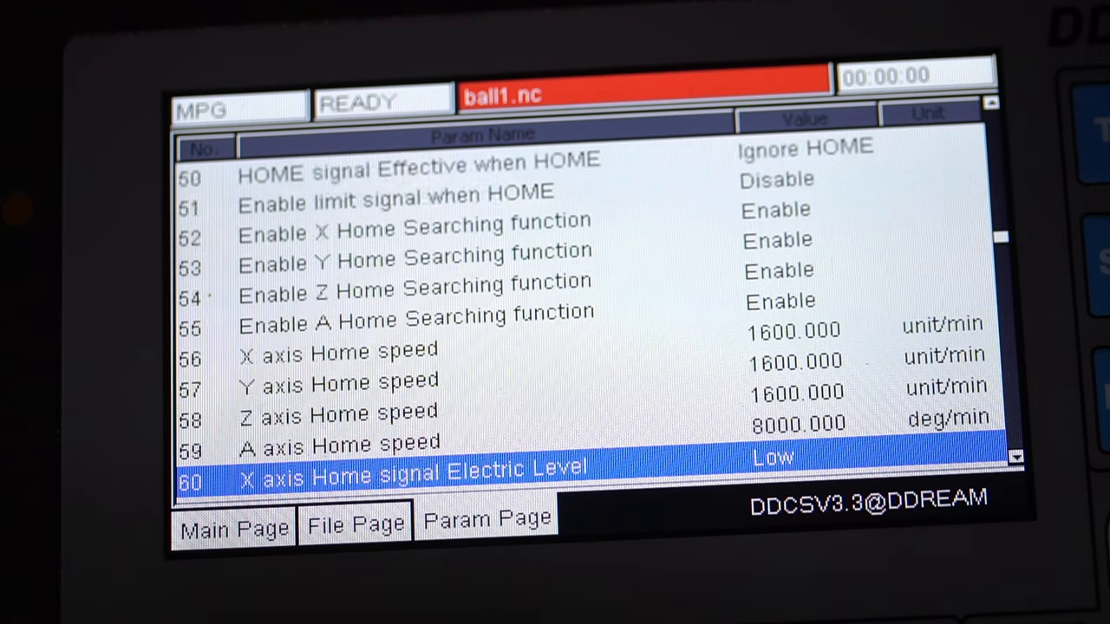
scroll(down, 3)
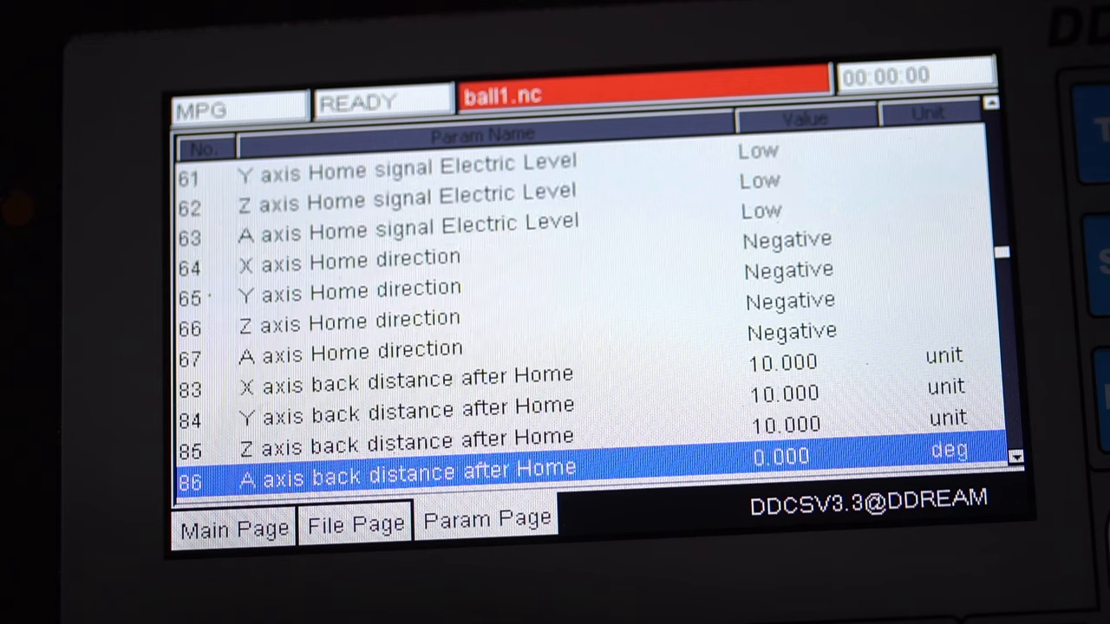
scroll(down, 3)
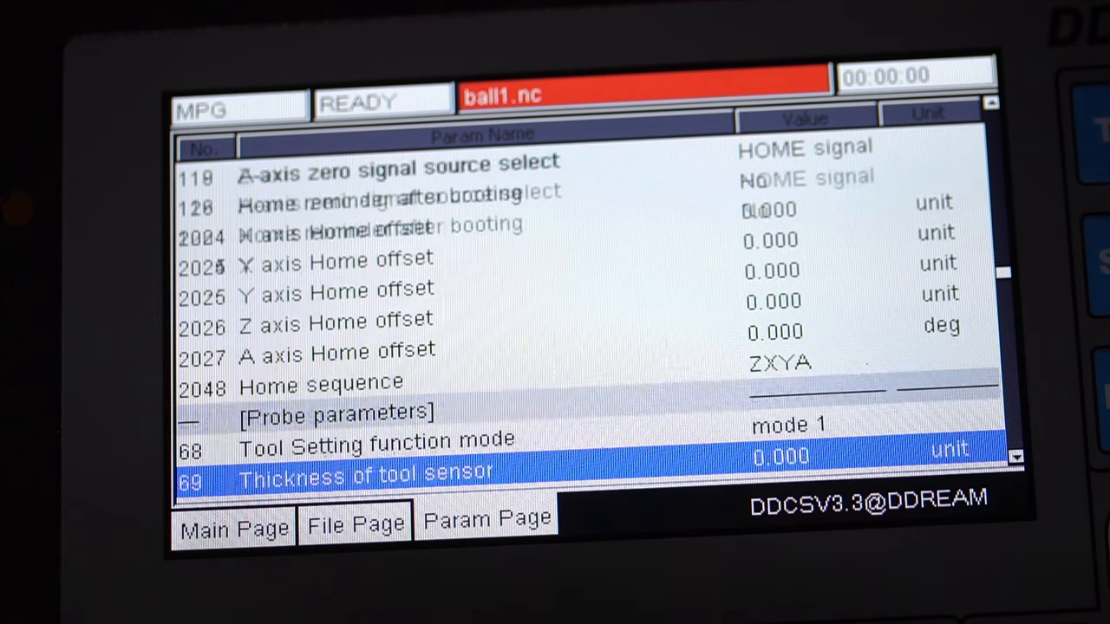
scroll(down, 3)
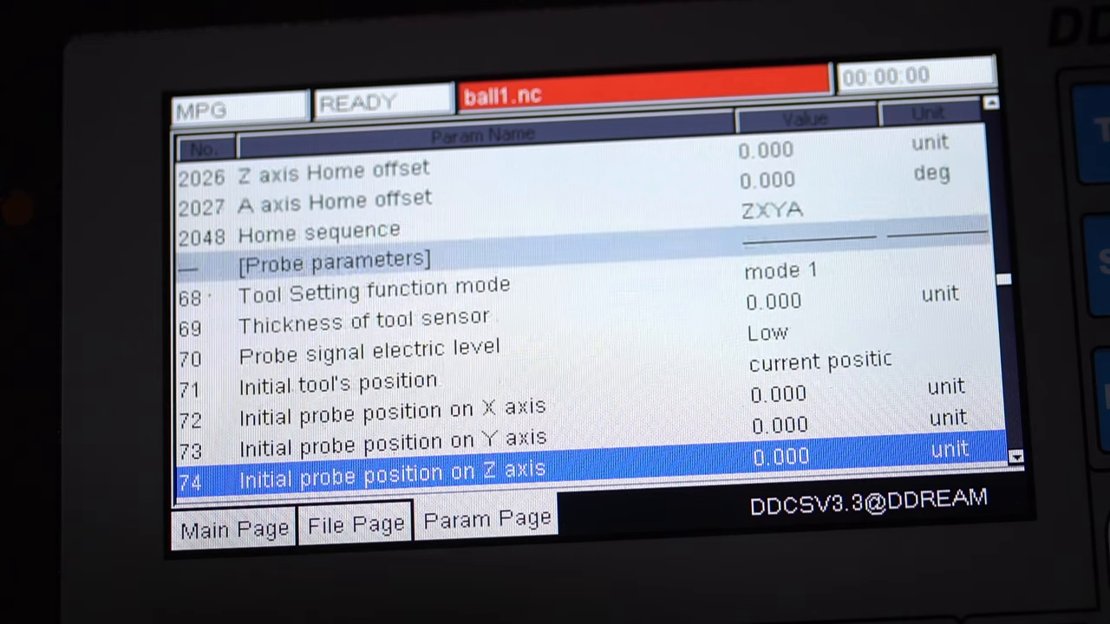
scroll(down, 3)
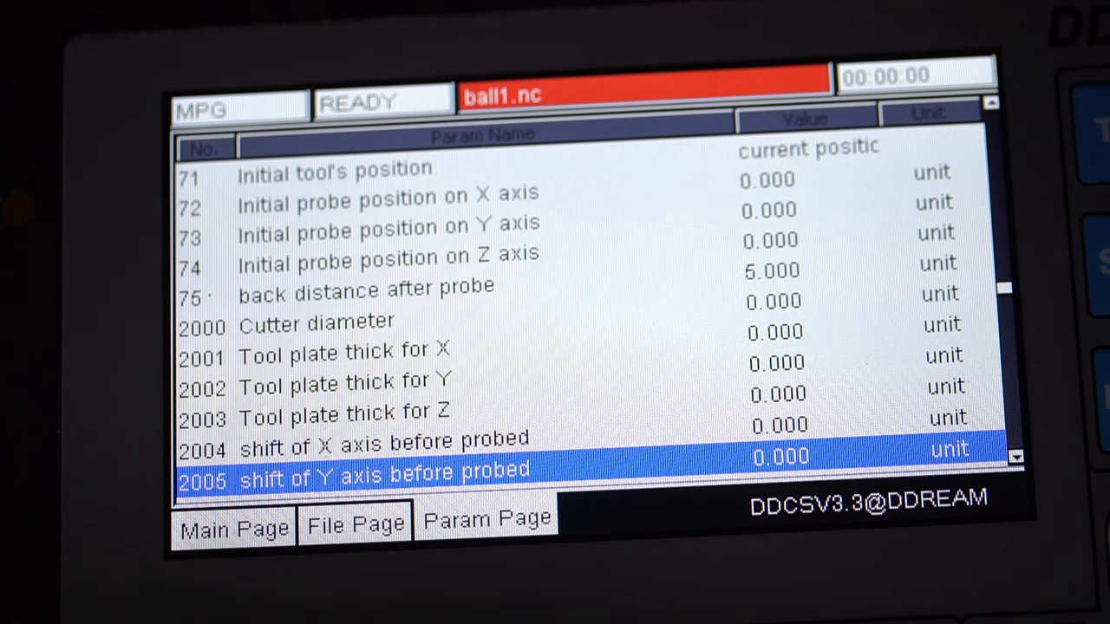
scroll(down, 3)
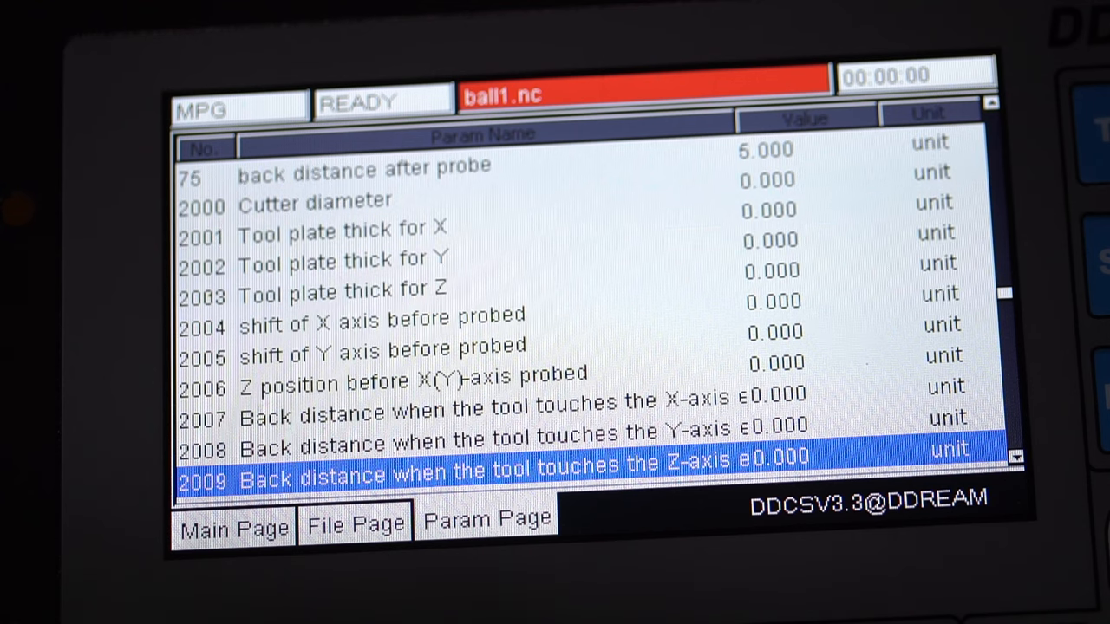
scroll(down, 3)
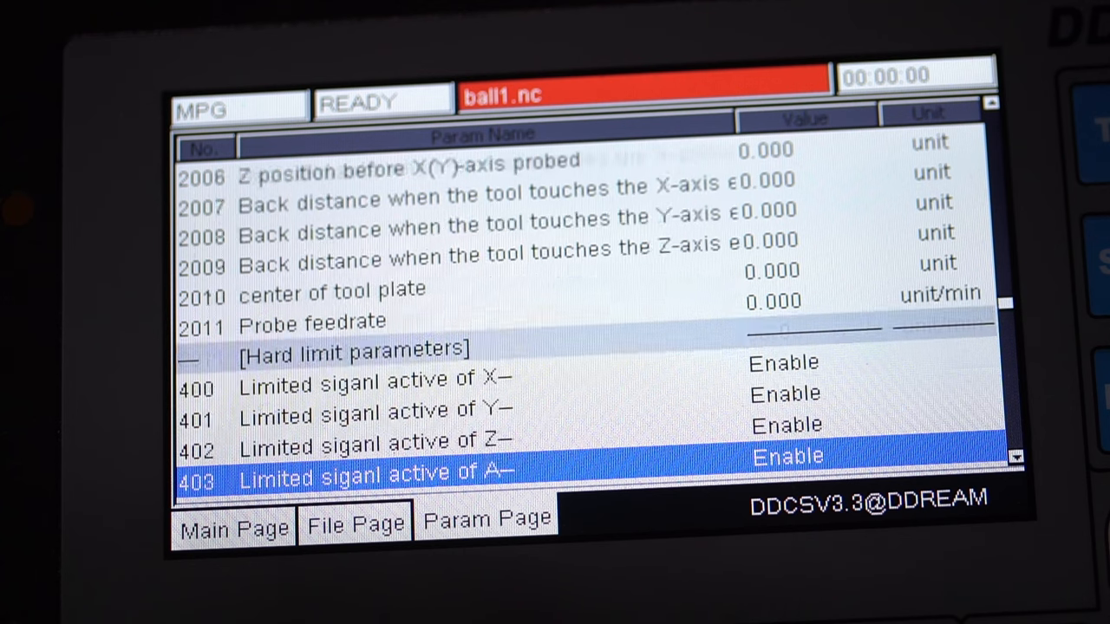
scroll(down, 3)
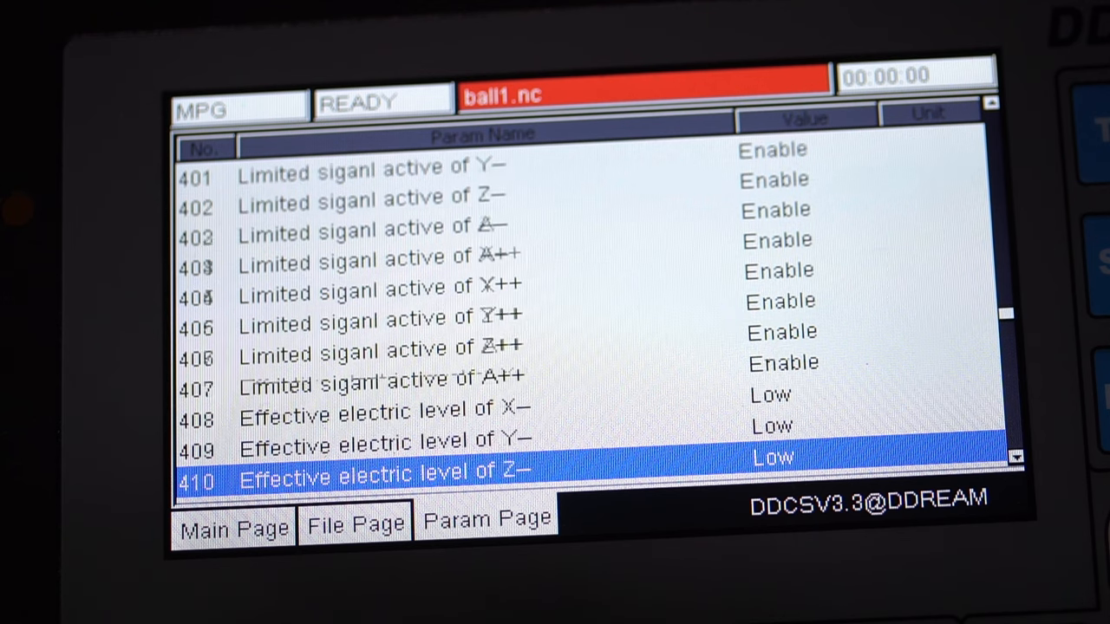
scroll(down, 3)
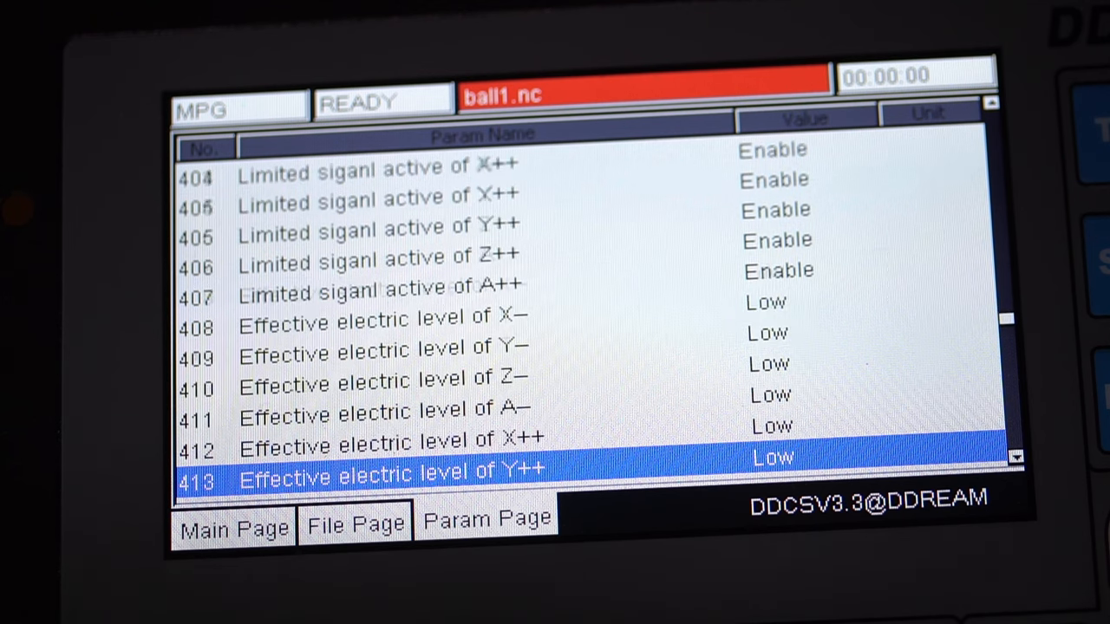
scroll(down, 3)
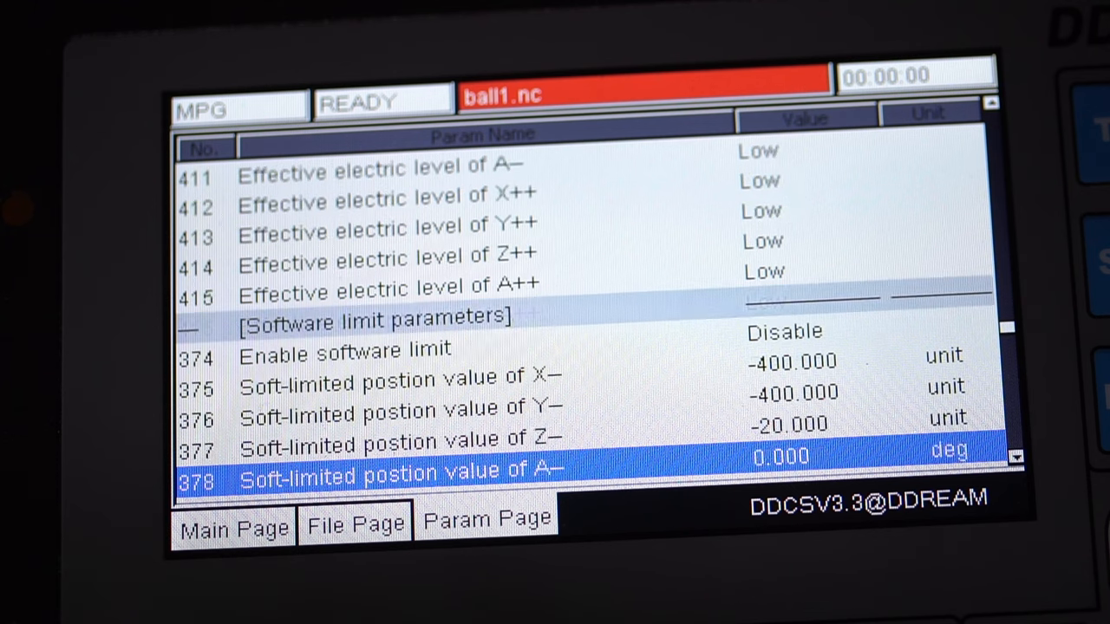
scroll(down, 3)
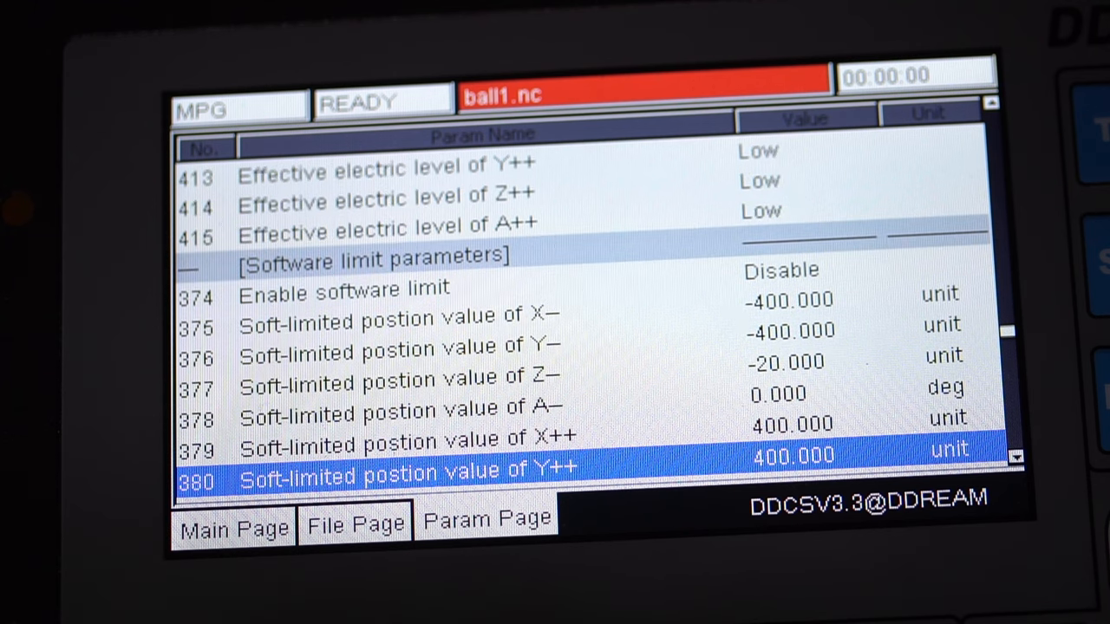
scroll(down, 3)
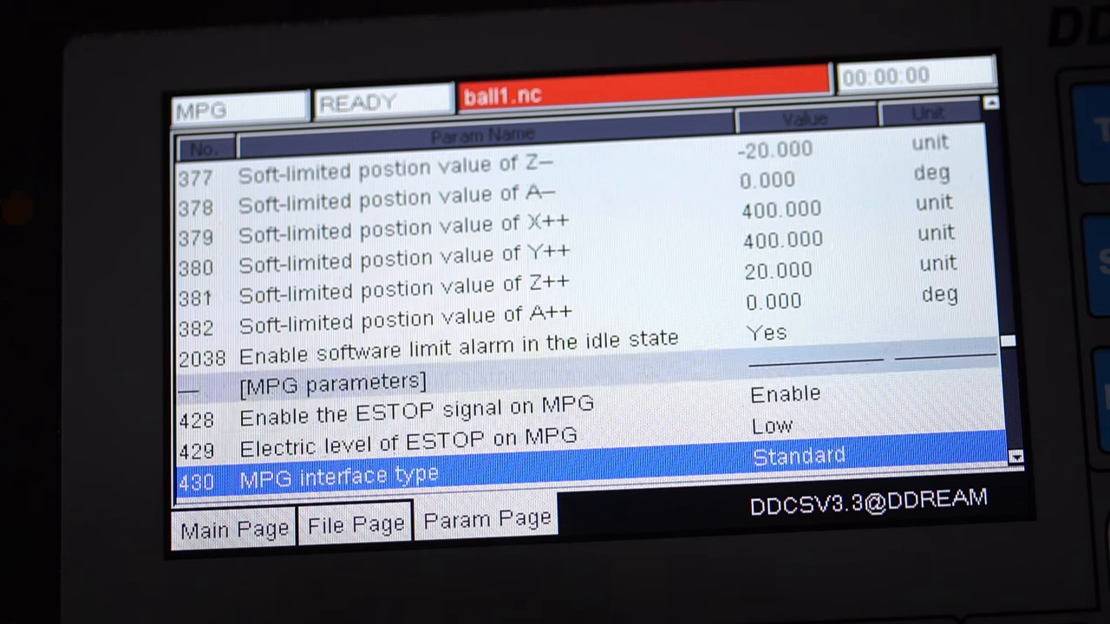
scroll(down, 3)
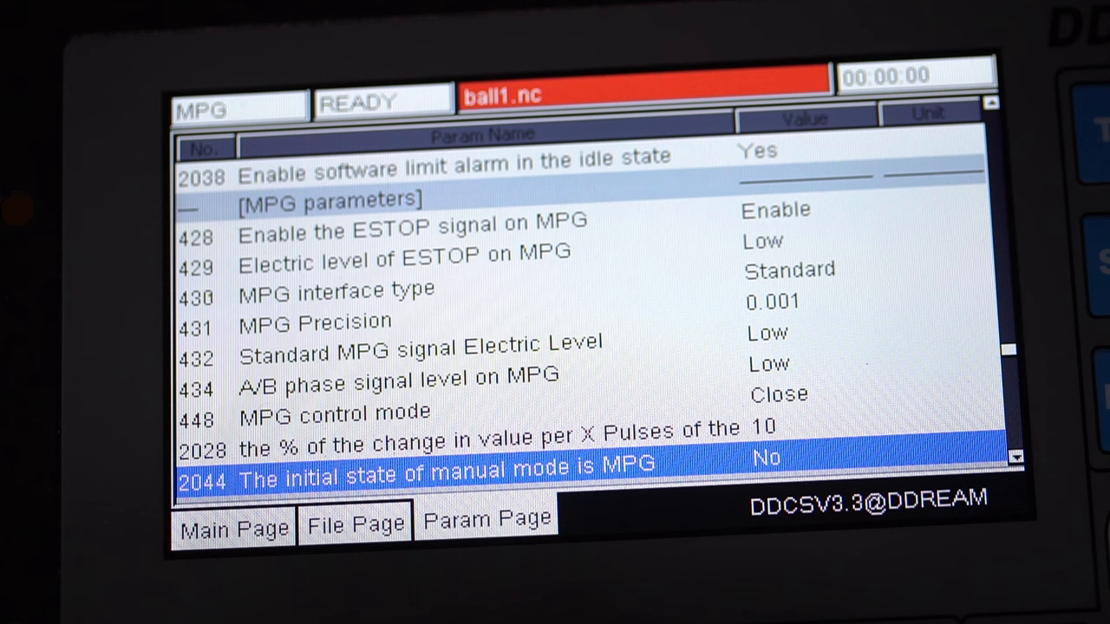
scroll(down, 3)
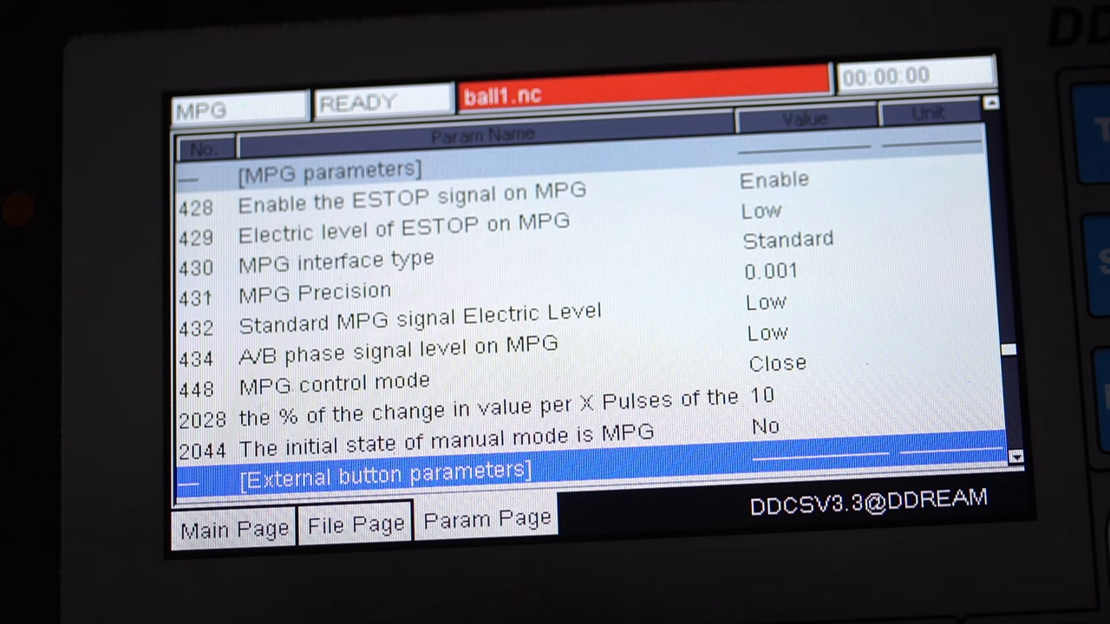
scroll(down, 3)
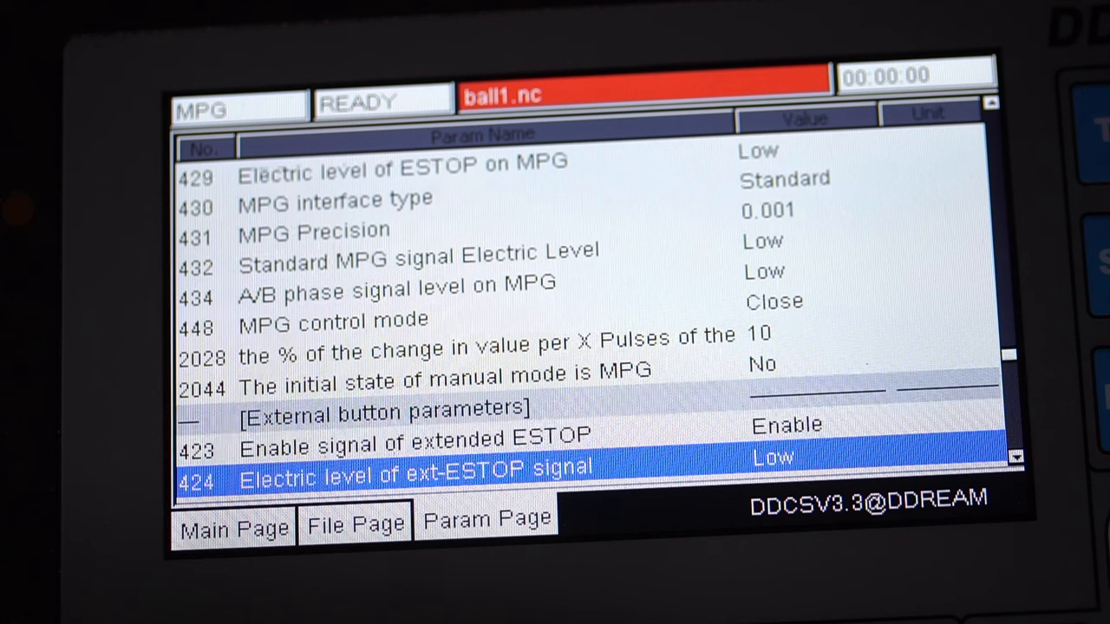
scroll(down, 3)
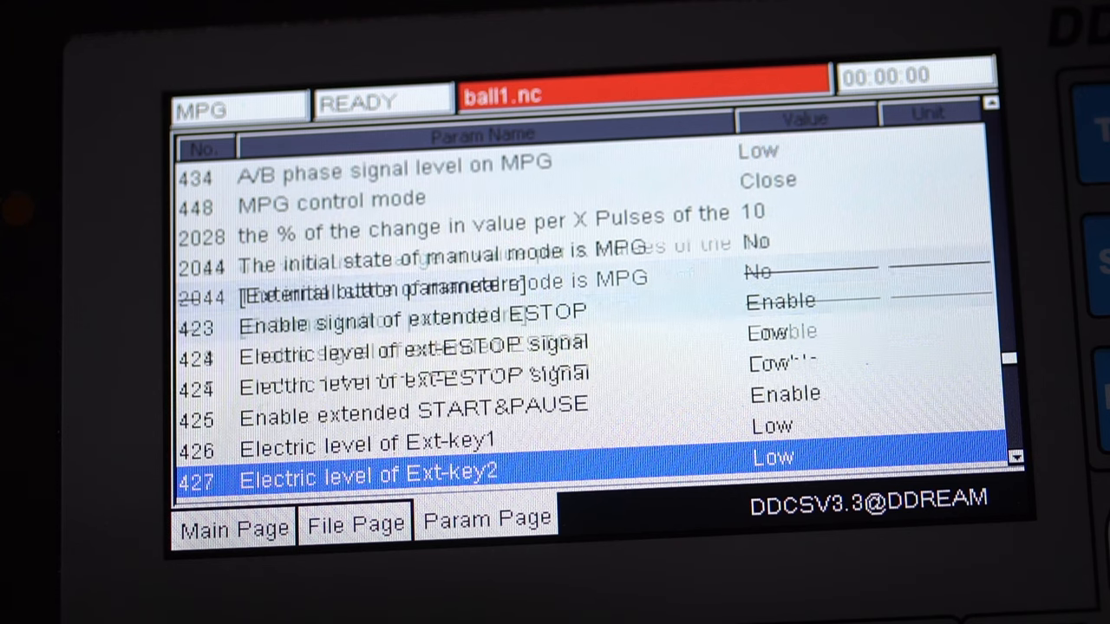
scroll(down, 3)
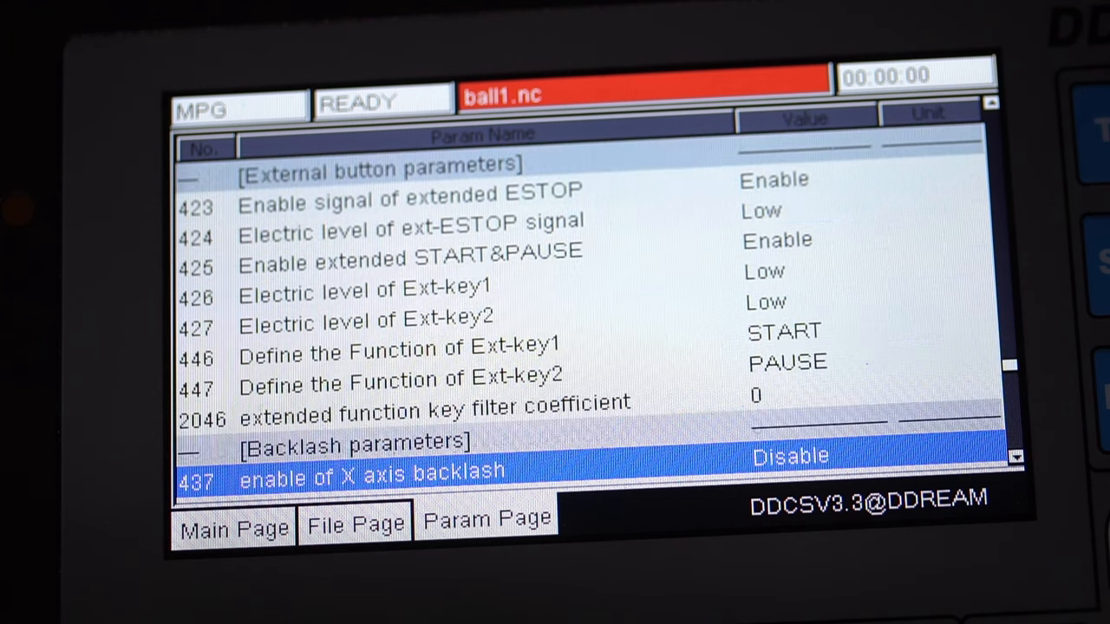
scroll(down, 3)
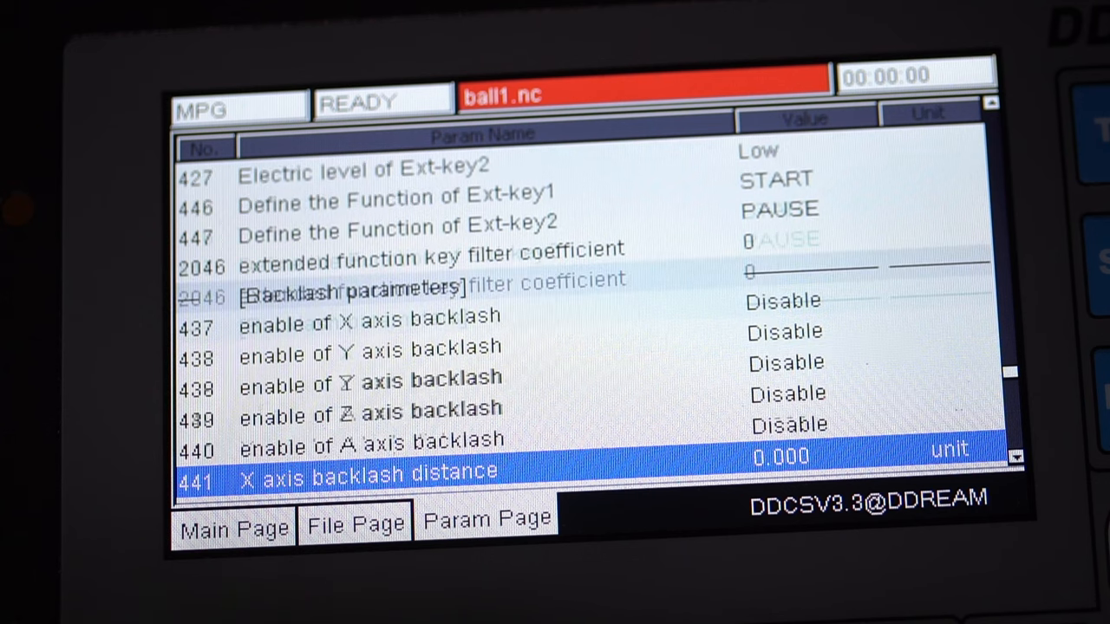
scroll(down, 3)
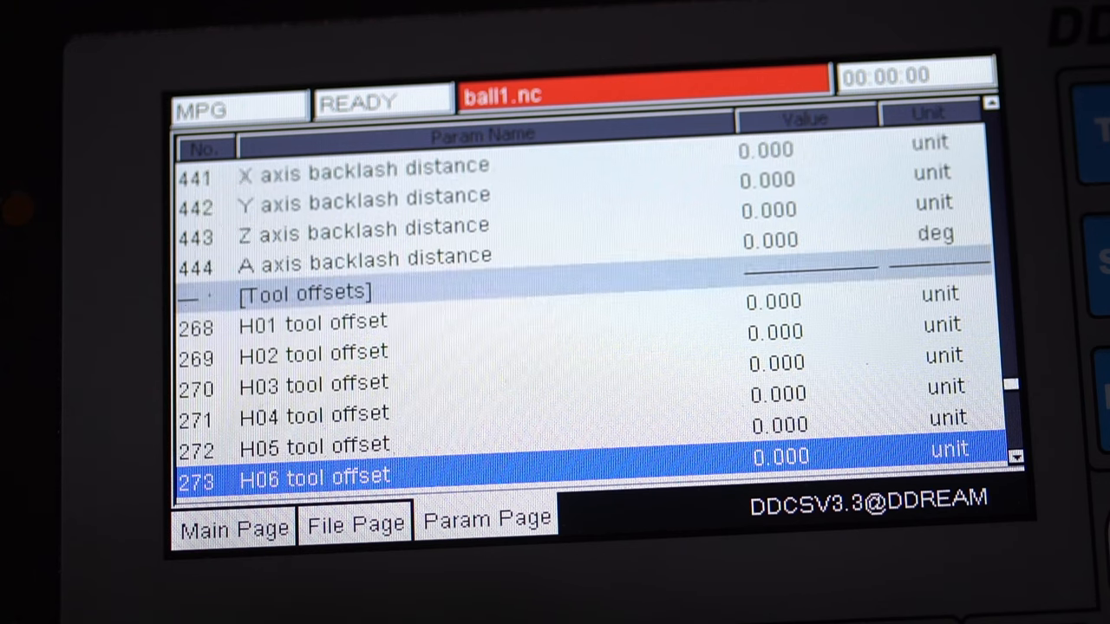
scroll(down, 3)
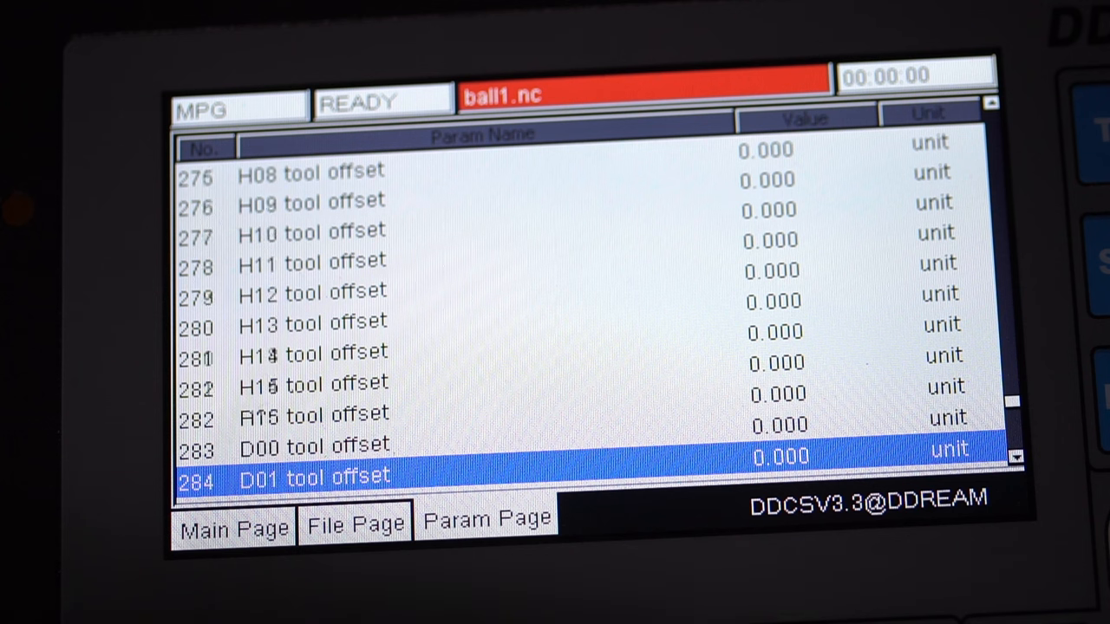
scroll(down, 3)
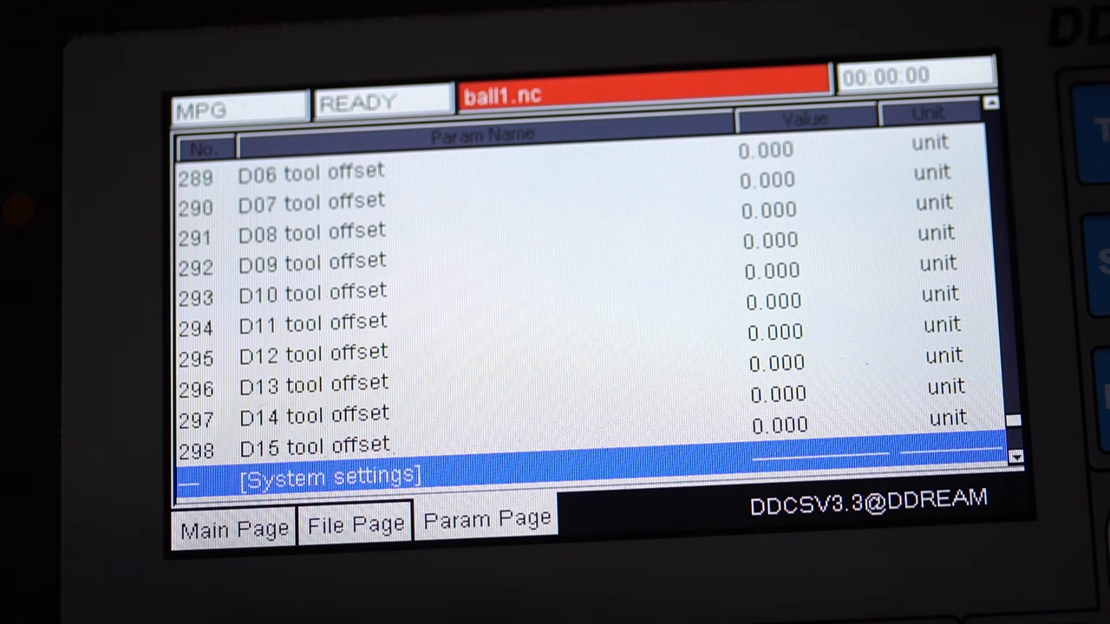